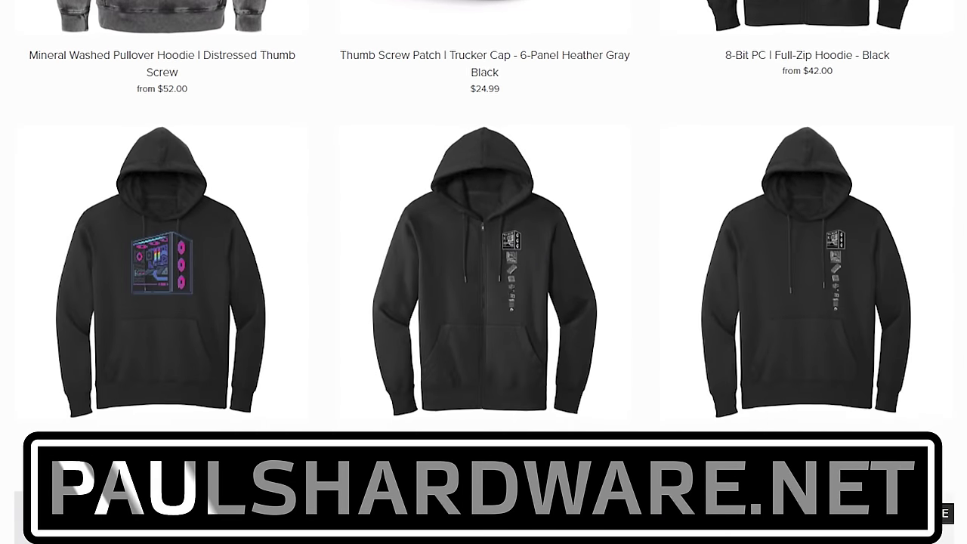
scroll(down, 3)
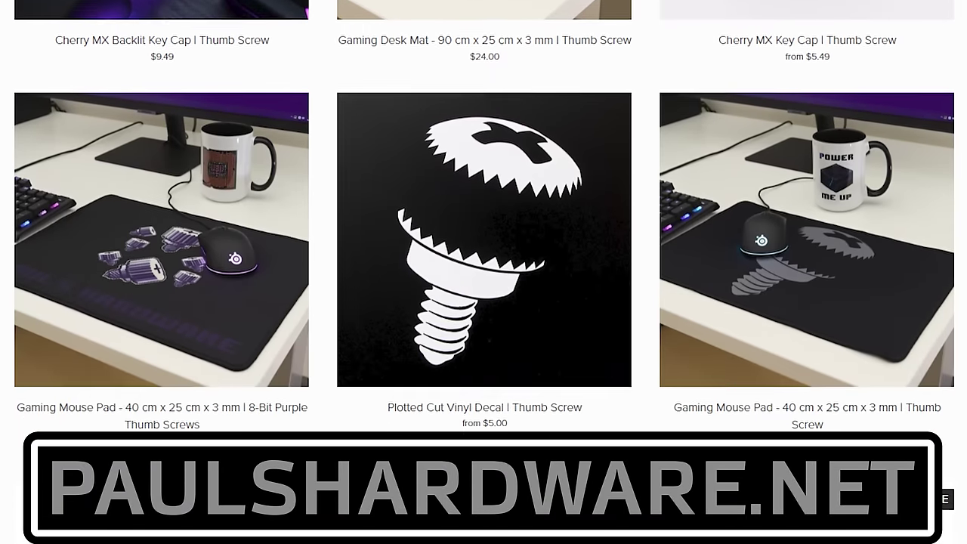